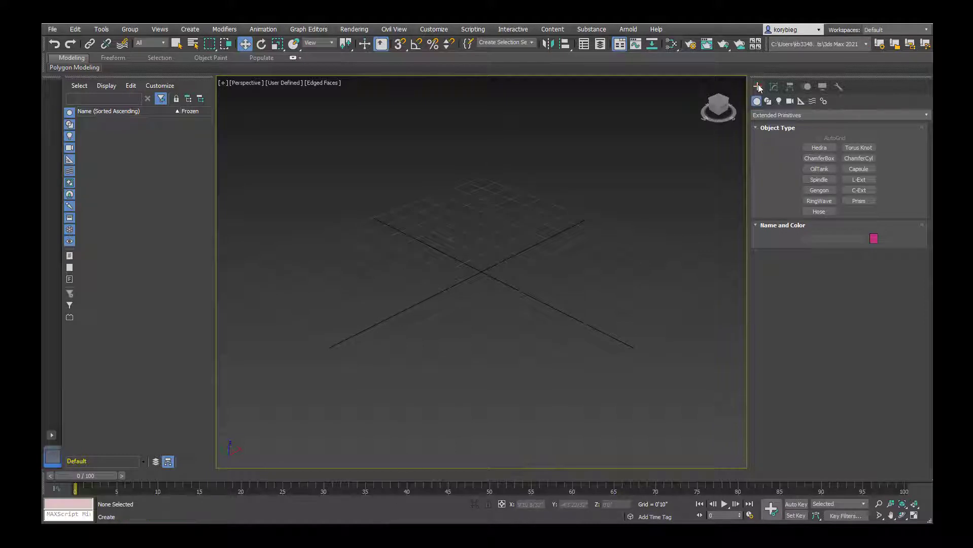
Create a segmented Standard Primitive box, Box001, and select the Move tool.
left_click(837, 114)
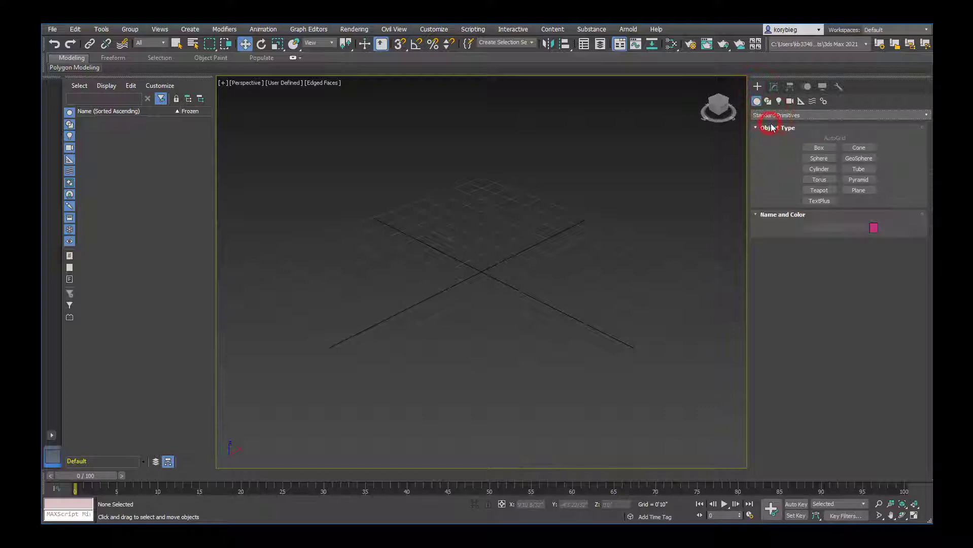
left_click(818, 147)
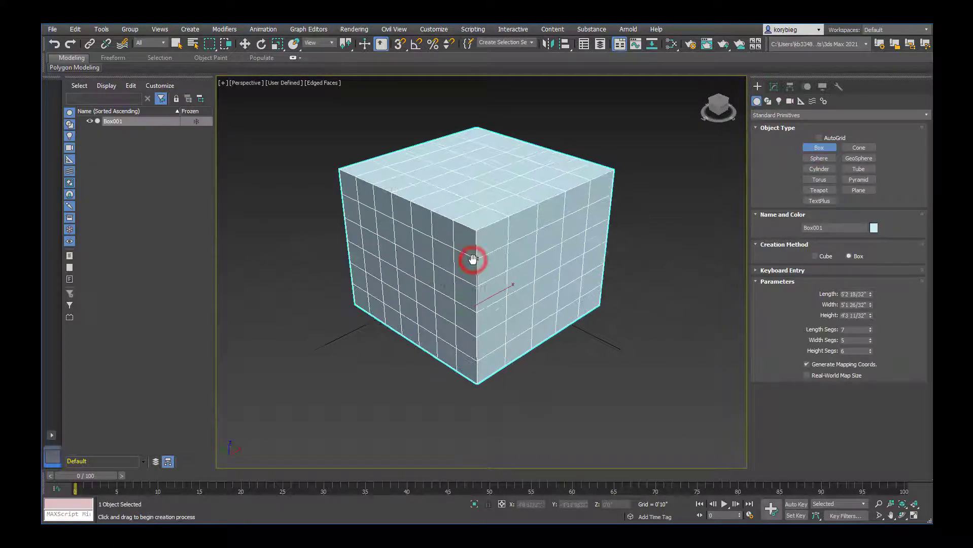
left_click_drag(472, 259, 472, 267)
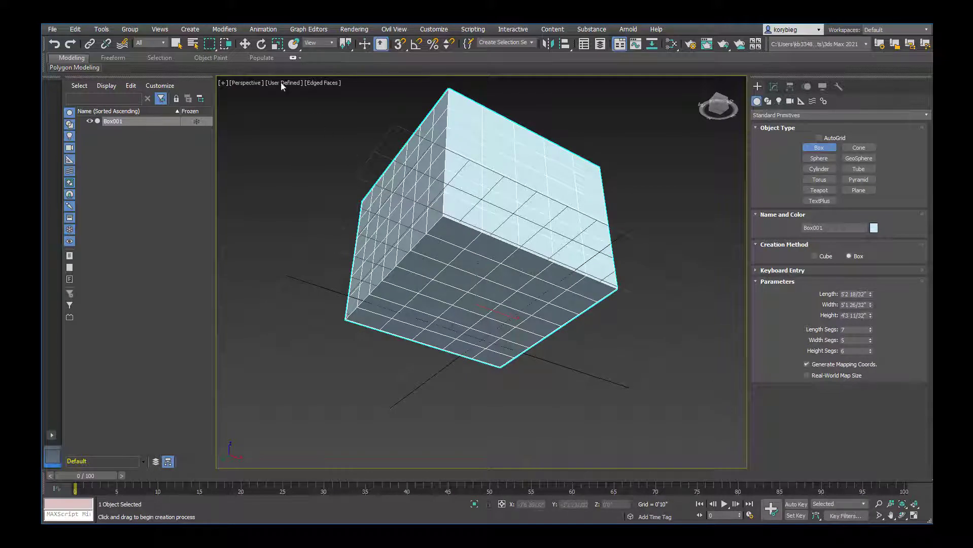
left_click(244, 44)
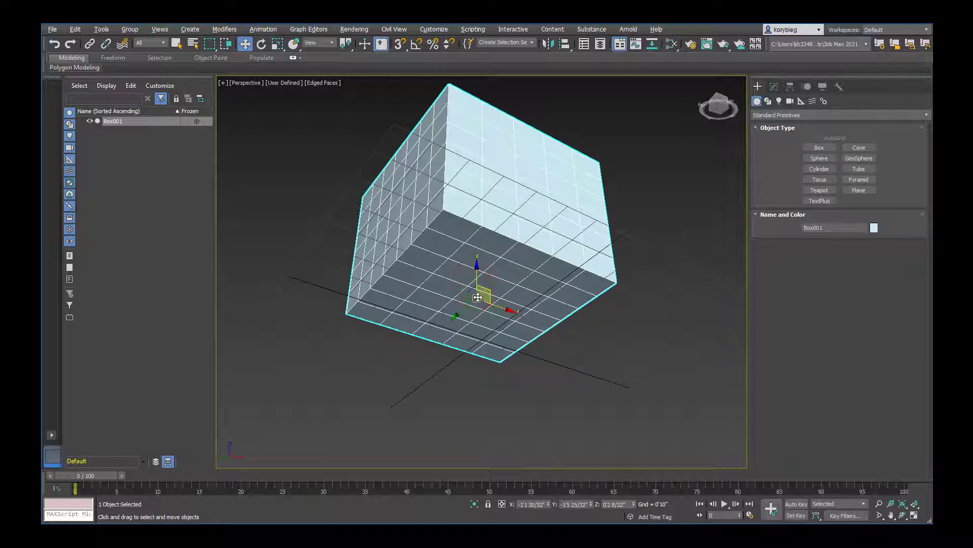
Select the Rotate tool, orbit around Box001, and open the Hierarchy Pivot rollout.
left_click(261, 44)
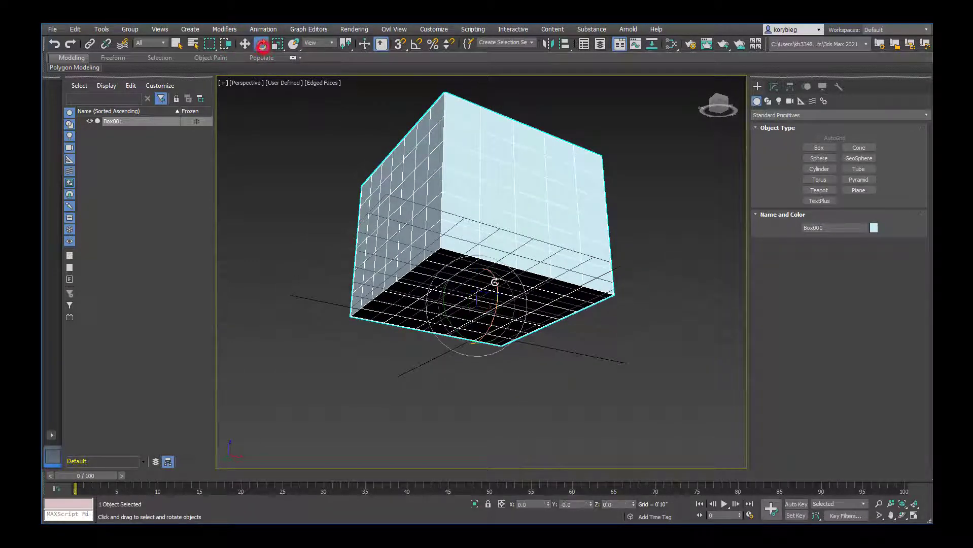
left_click_drag(497, 282, 490, 281)
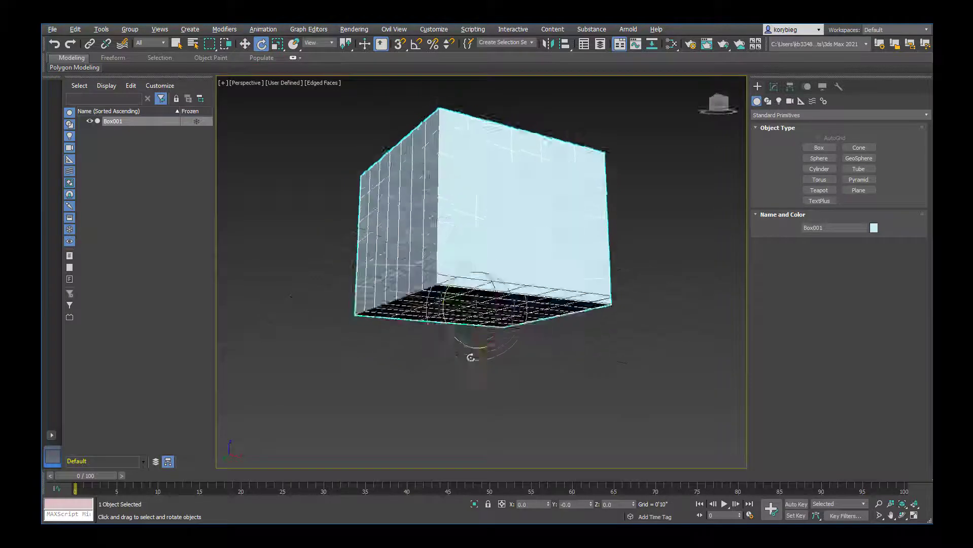
left_click_drag(470, 358, 478, 371)
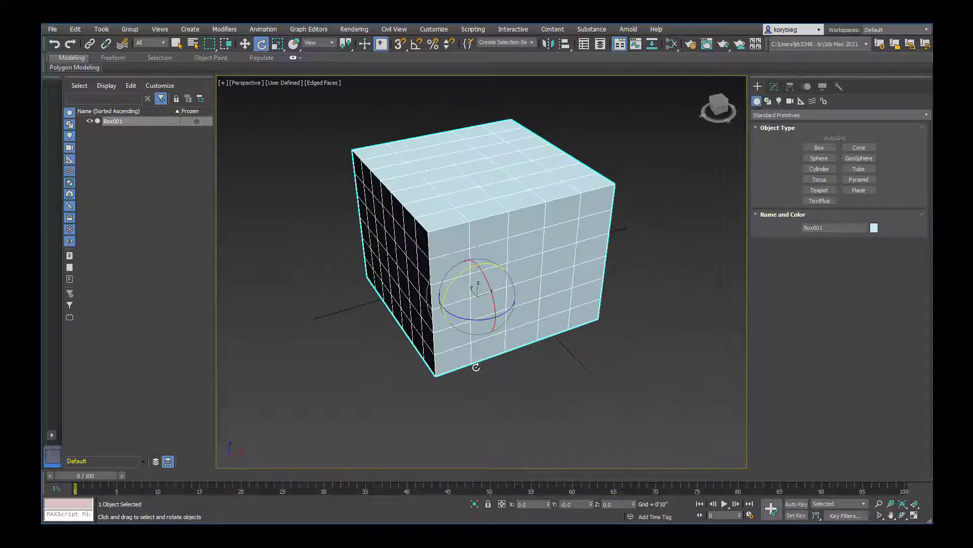
left_click(773, 86)
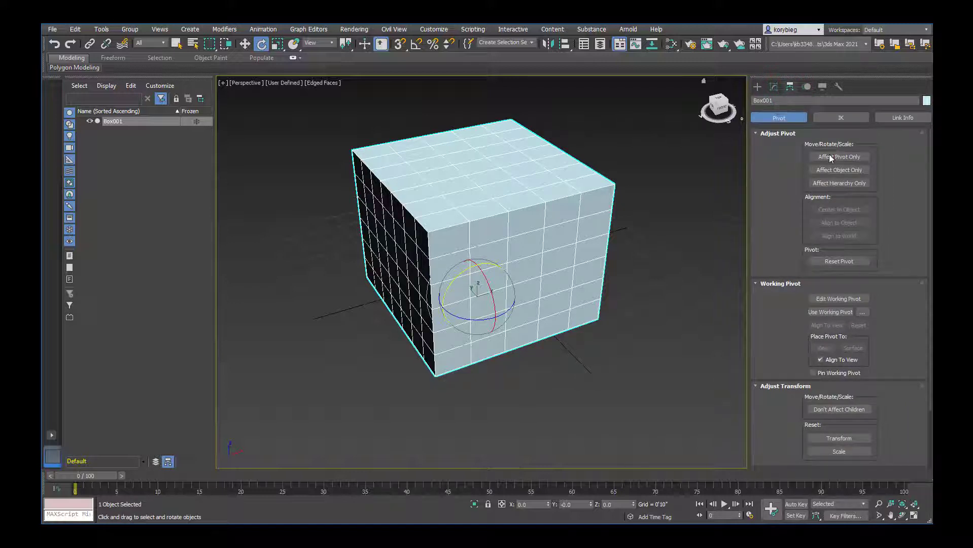
With Affect Pivot Only on, drag Box001's pivot toward its bottom front corner.
left_click(839, 156)
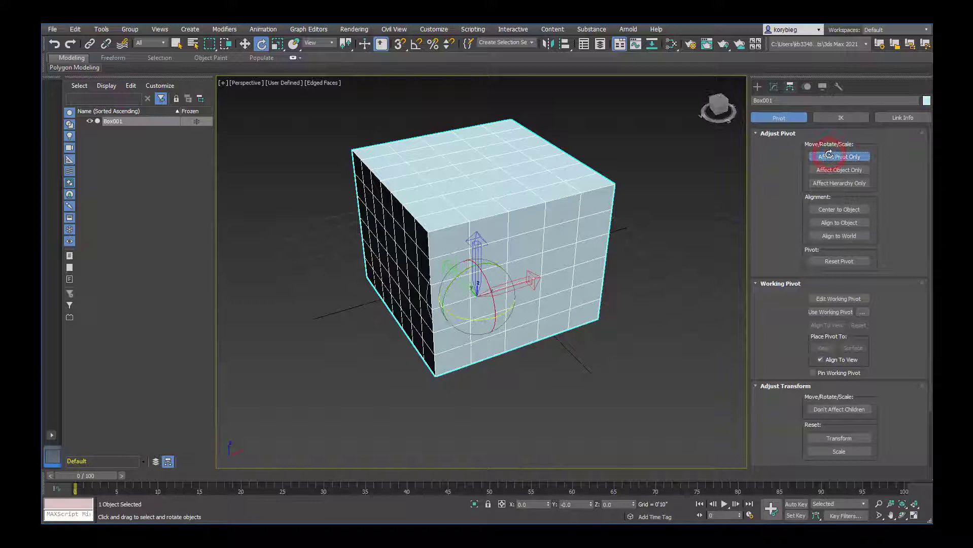
left_click(245, 44)
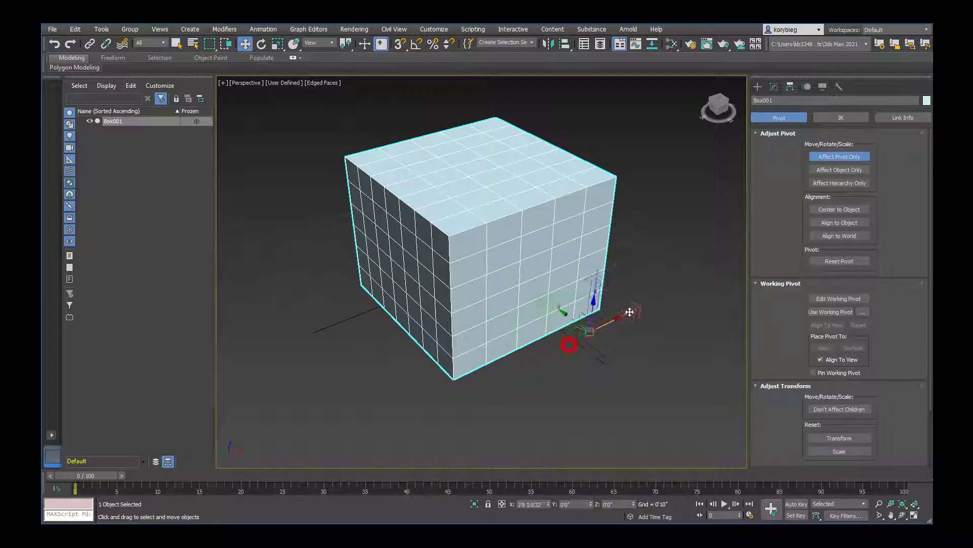
left_click_drag(626, 313, 481, 366)
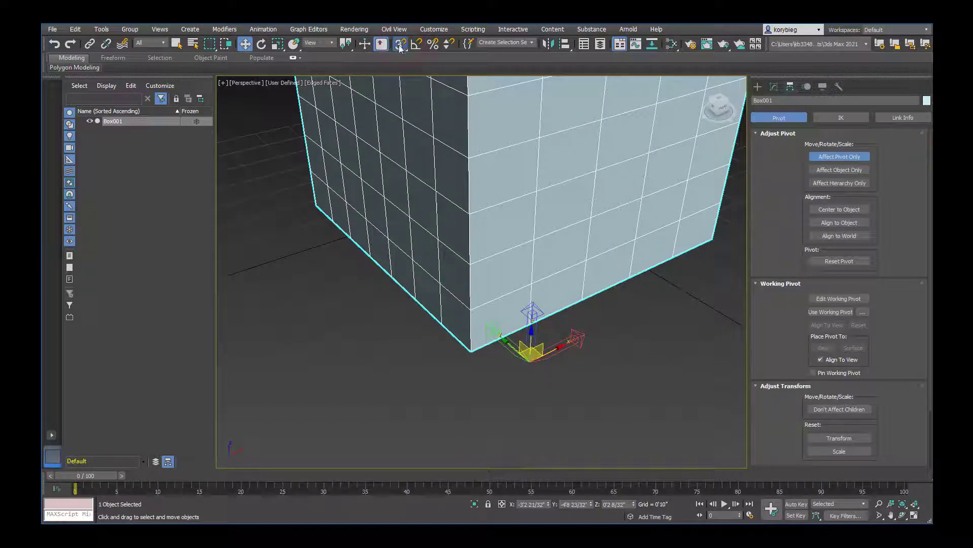
Enable Vertex snapping in Grid and Snap Settings and close the dialog.
left_click(399, 43)
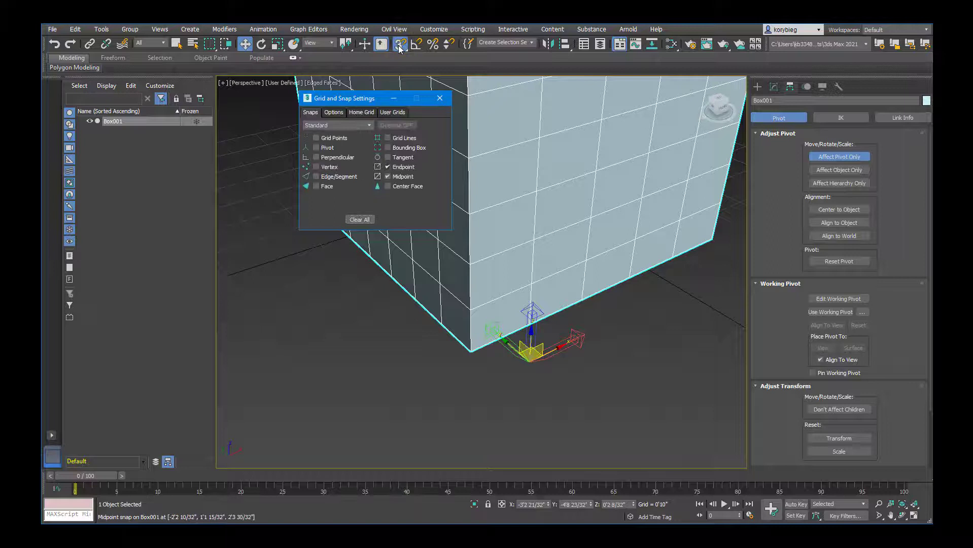
left_click(315, 167)
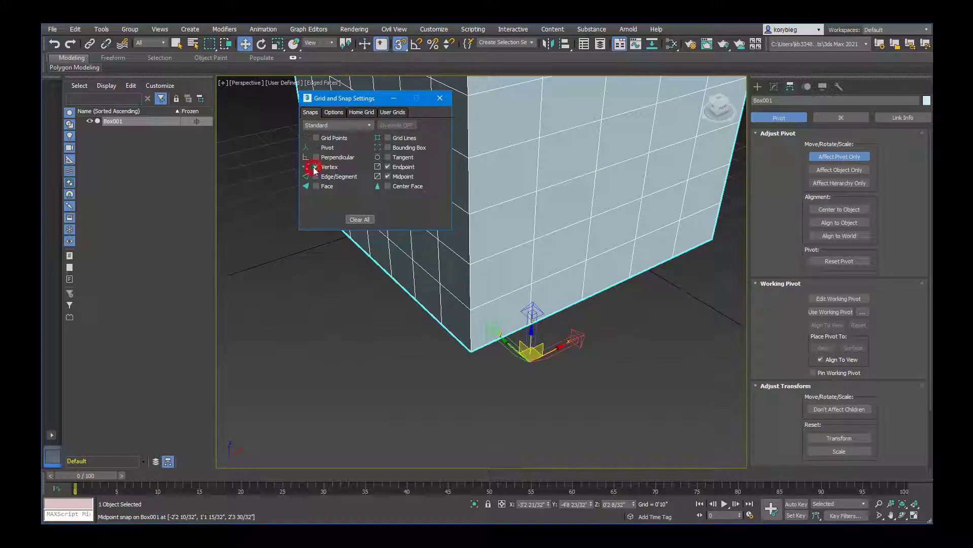
left_click(315, 166)
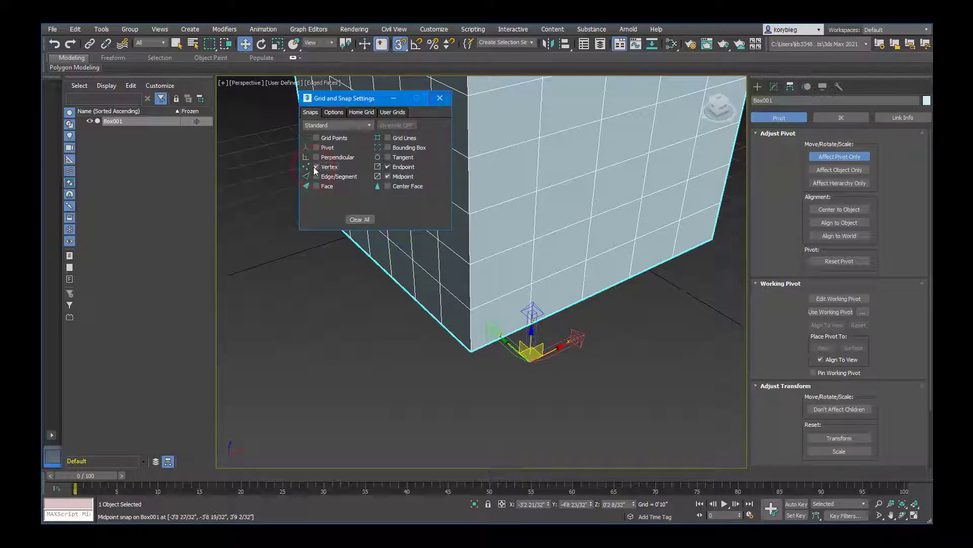
left_click(439, 98)
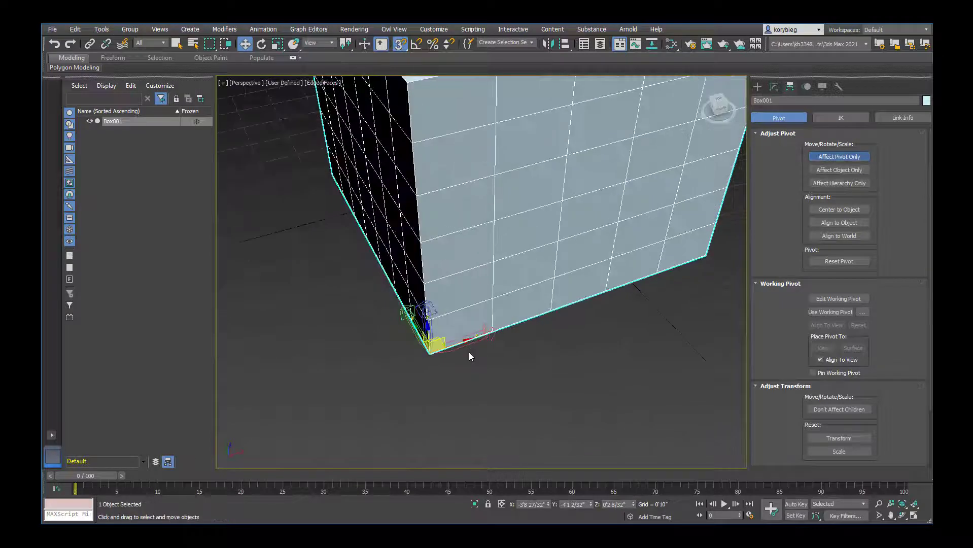
Turn off Affect Pivot Only, leaving the pivot on the bottom corner.
left_click(839, 156)
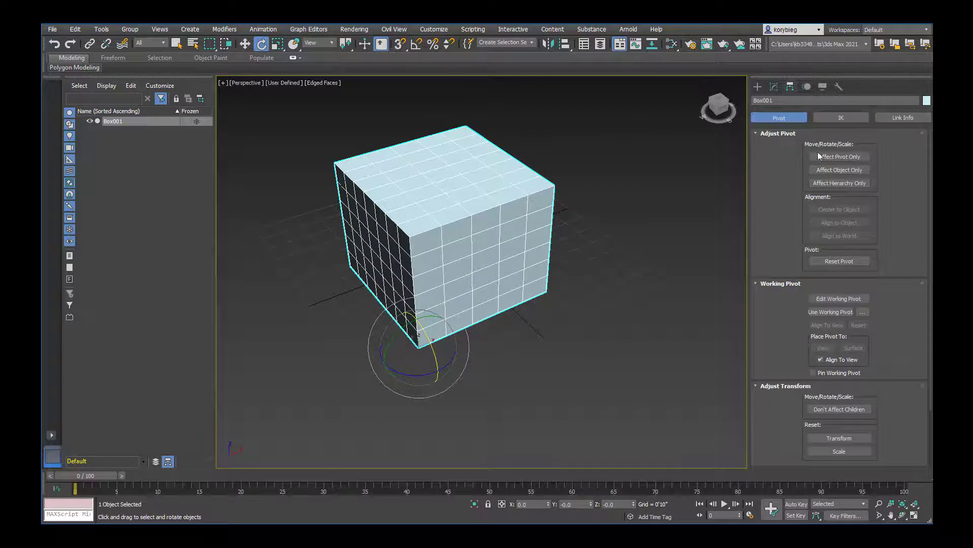
Center Box001's pivot to the object, disable Affect Pivot Only, and return to Create.
left_click(838, 156)
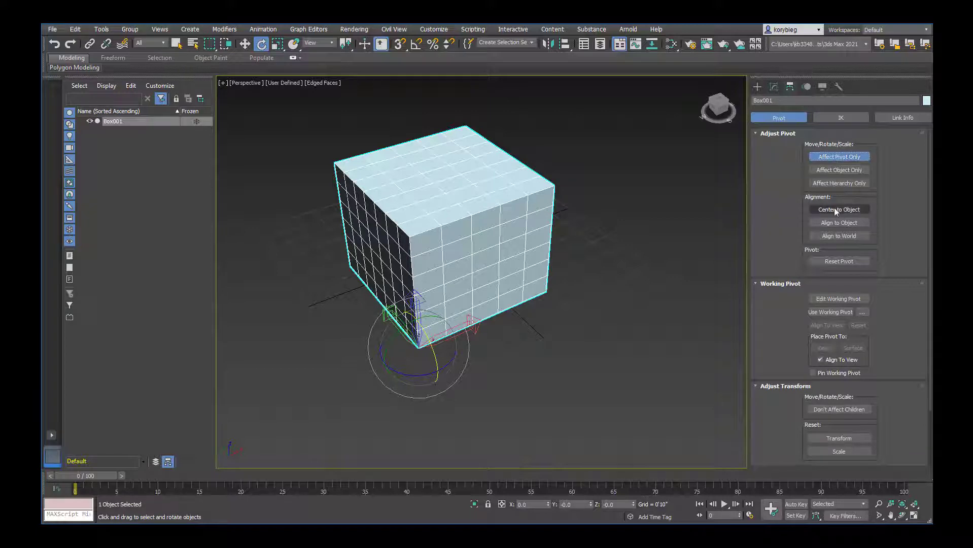
left_click(838, 209)
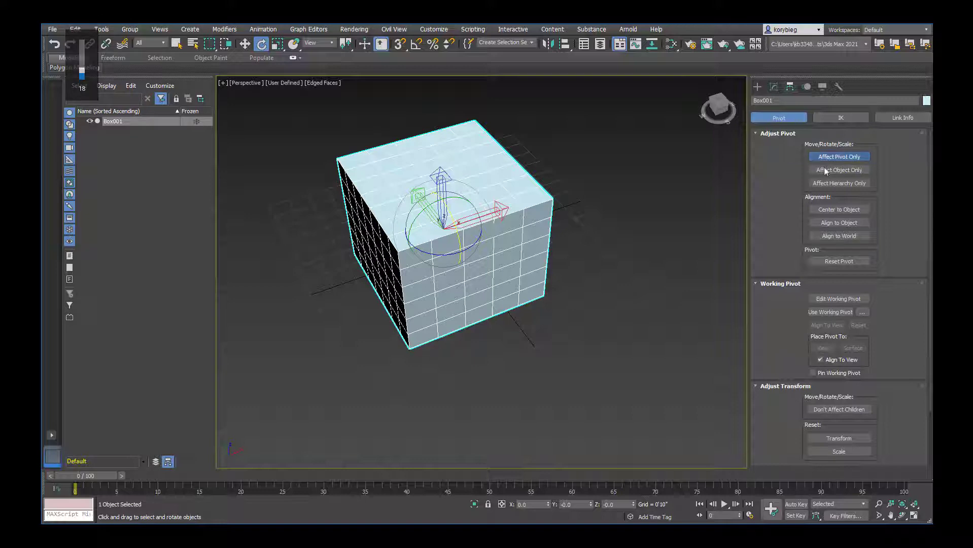
left_click(839, 156)
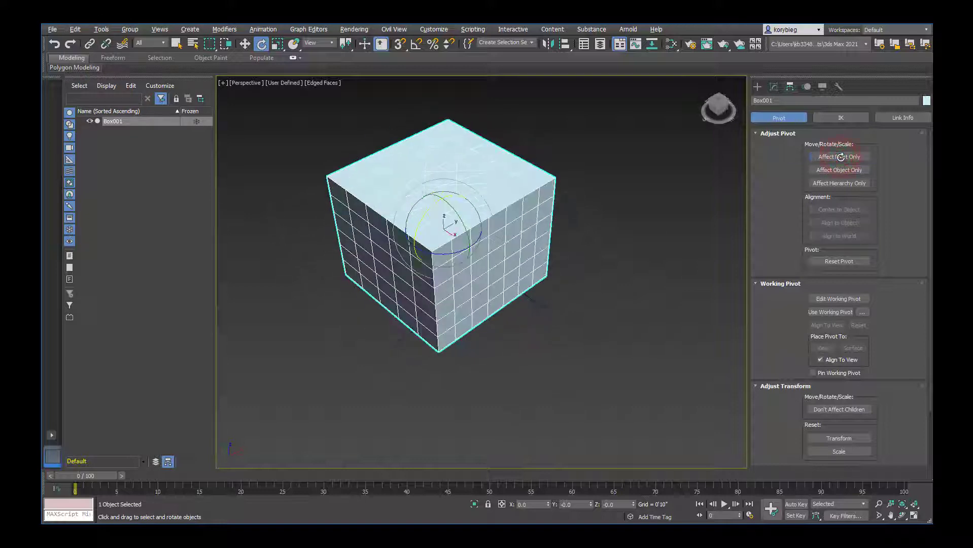
left_click(757, 87)
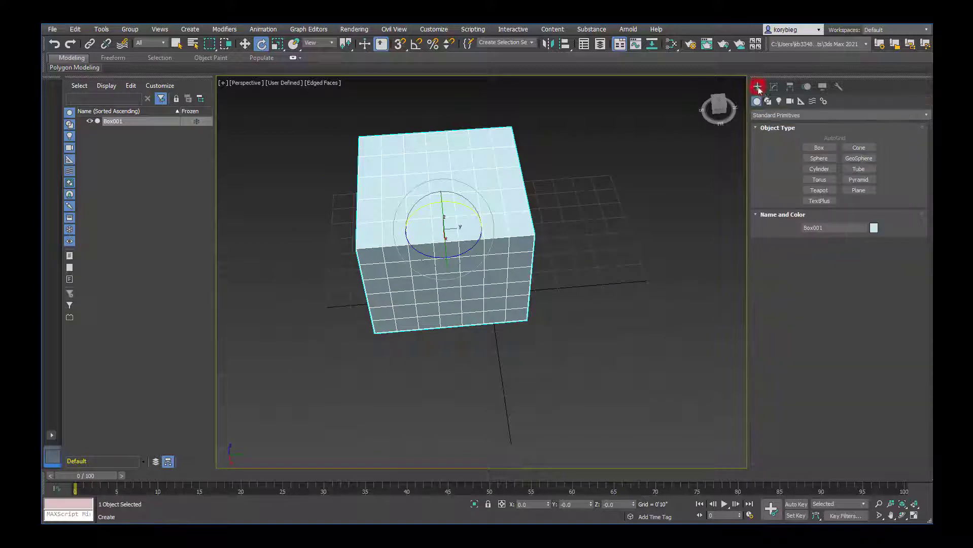